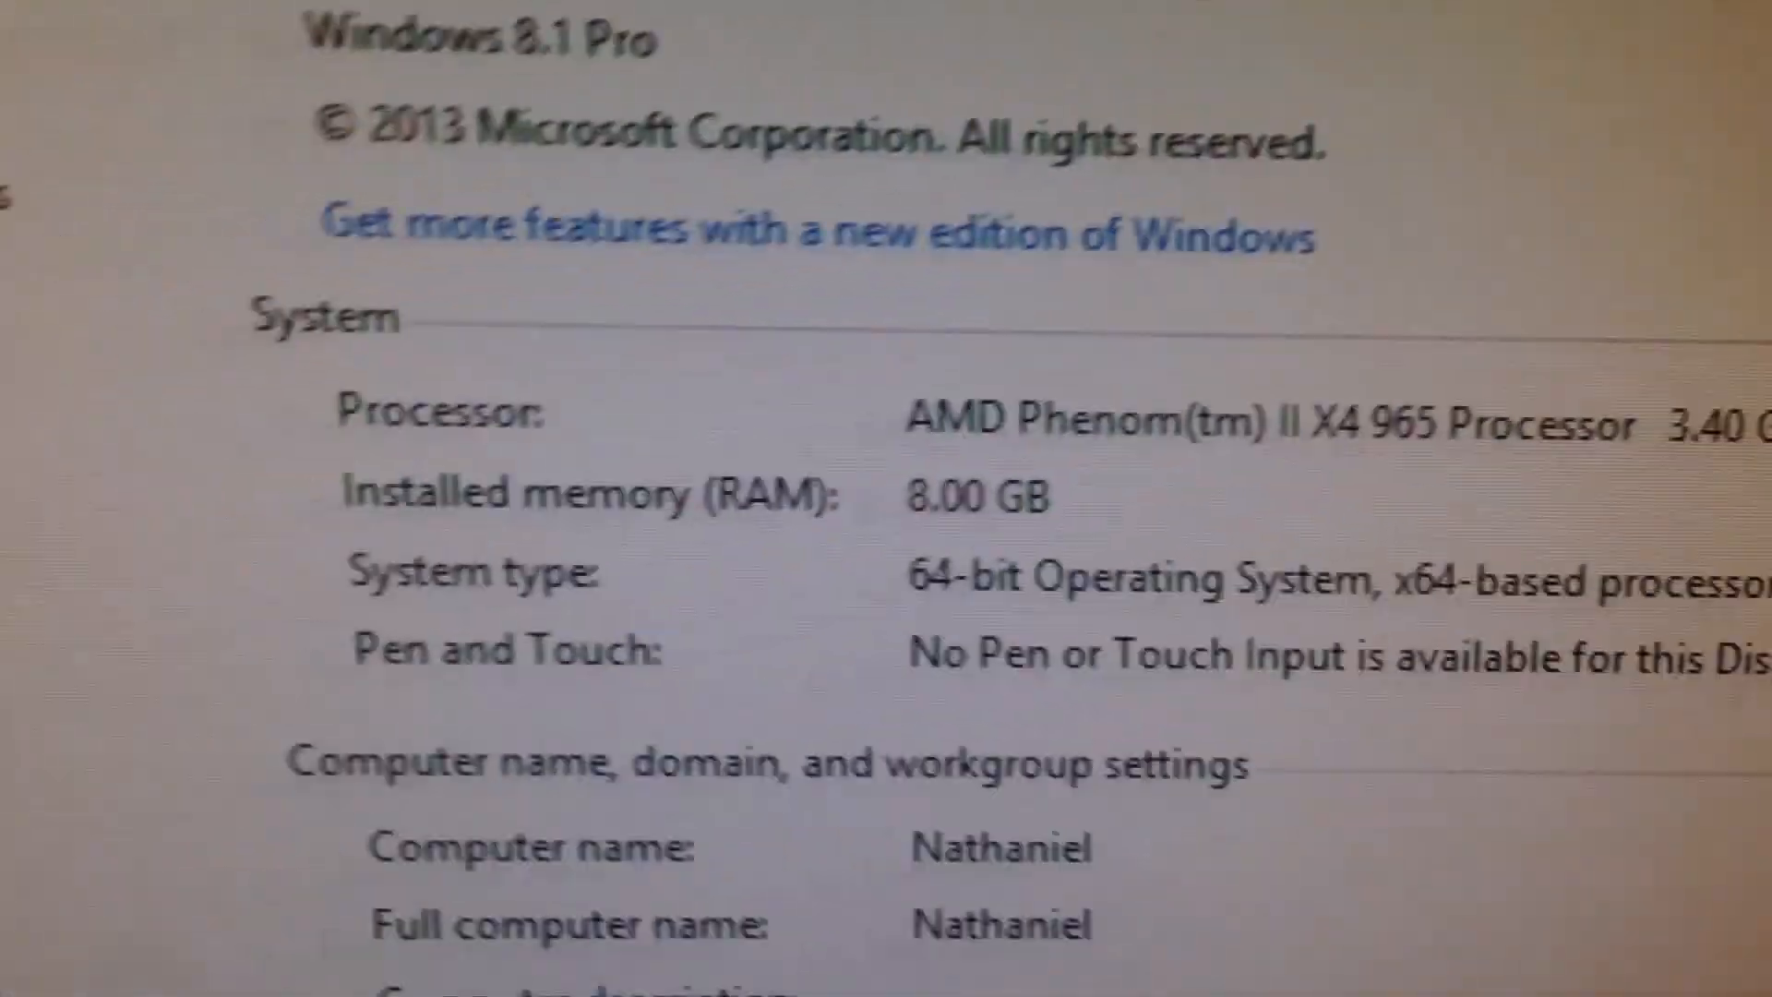
scroll("up", 3)
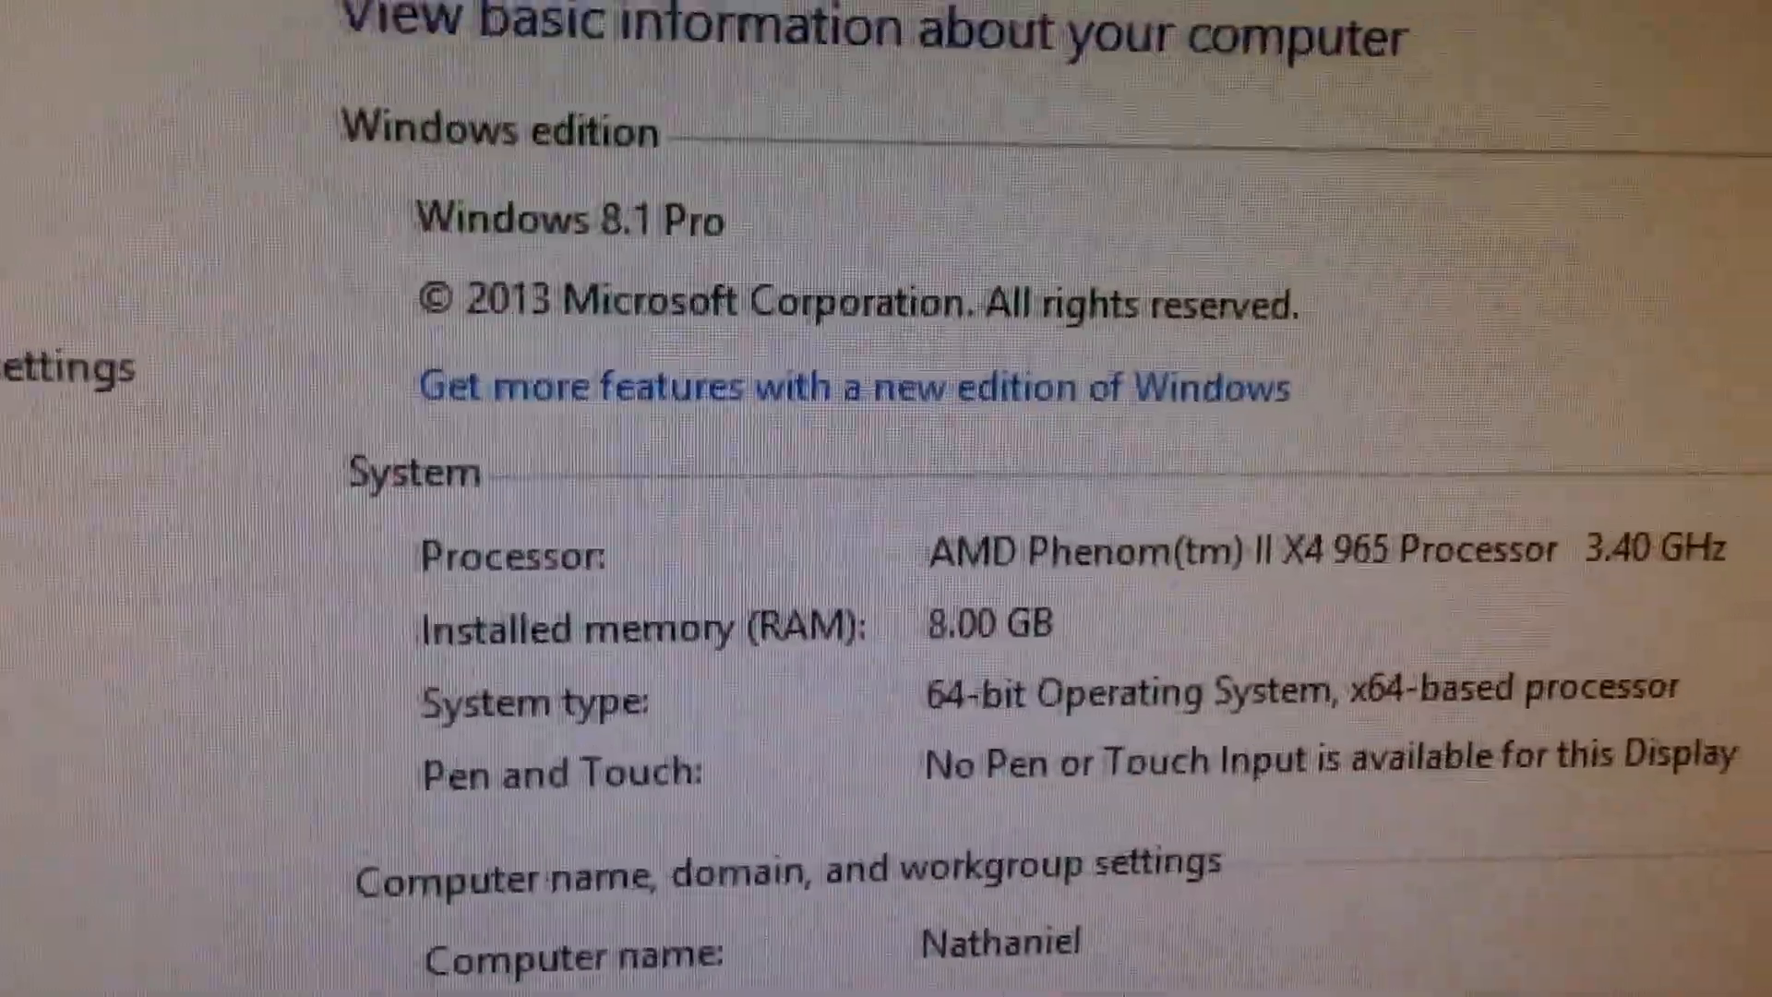